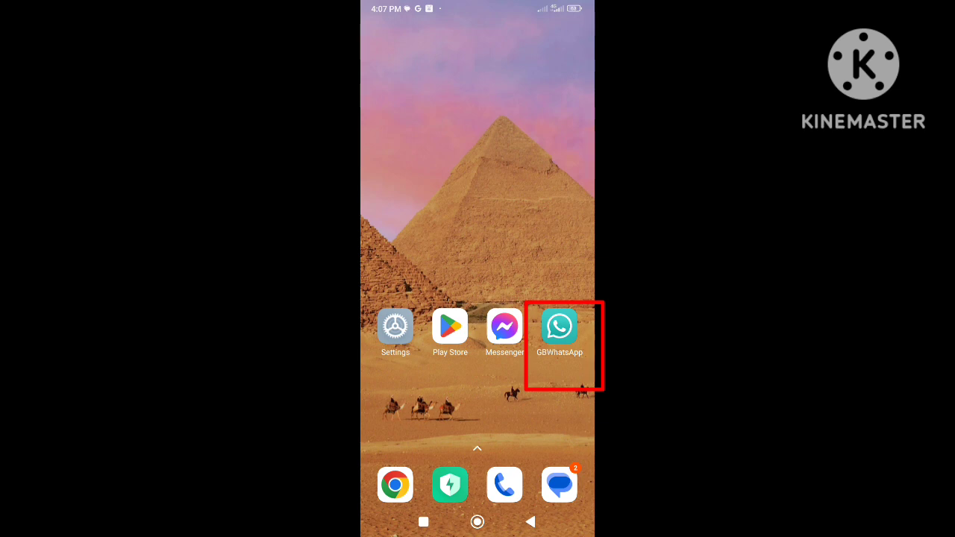
Step: Uninstall GBWhatsApp from its App info page, confirming removal of the app and its data
click(559, 326)
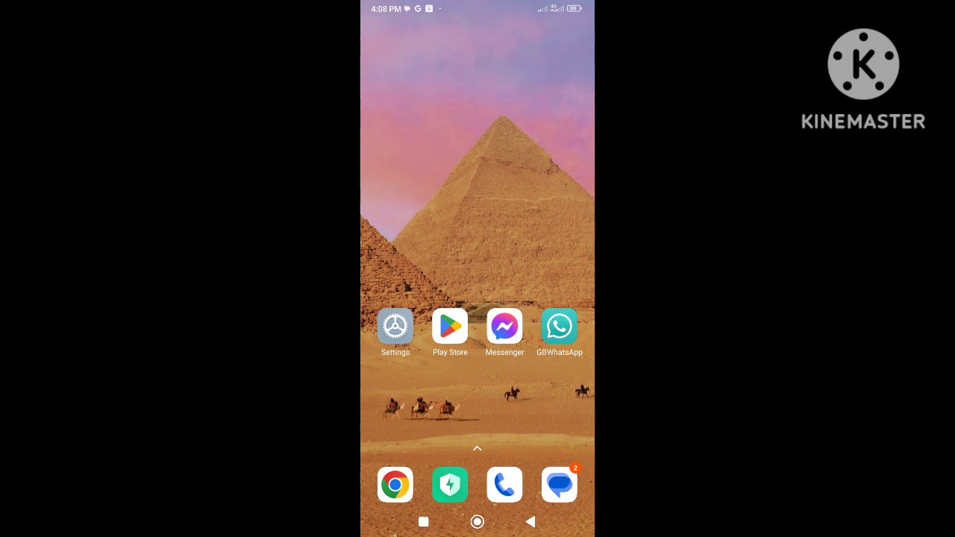
click(559, 326)
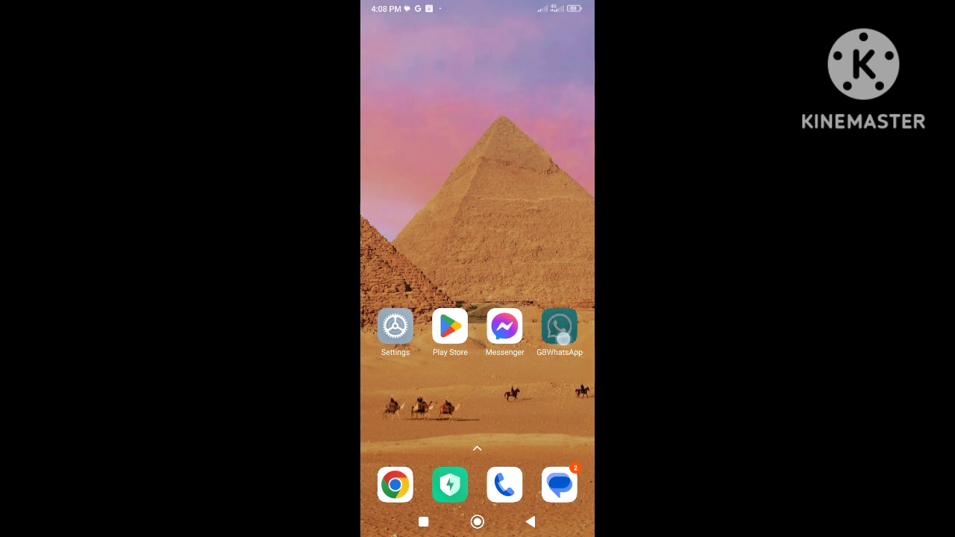
click(558, 327)
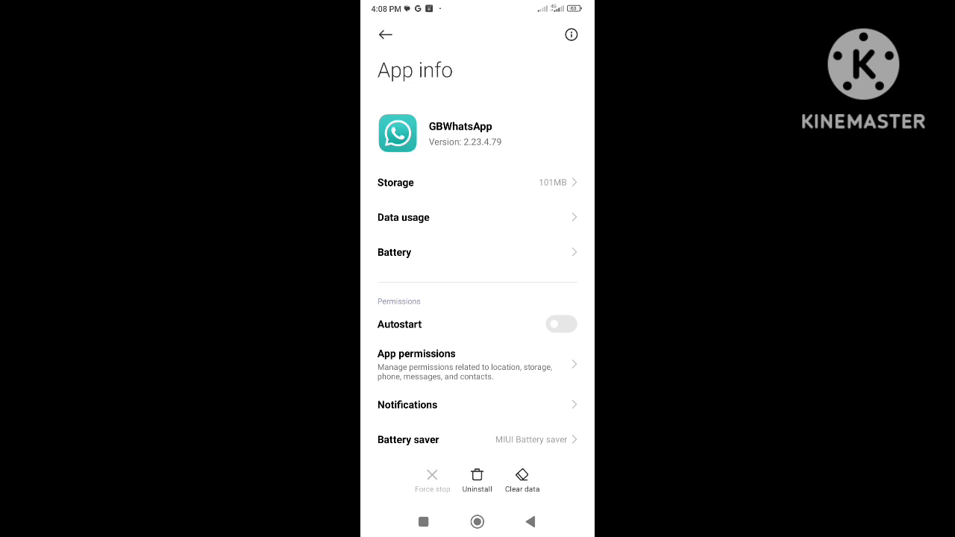
click(477, 478)
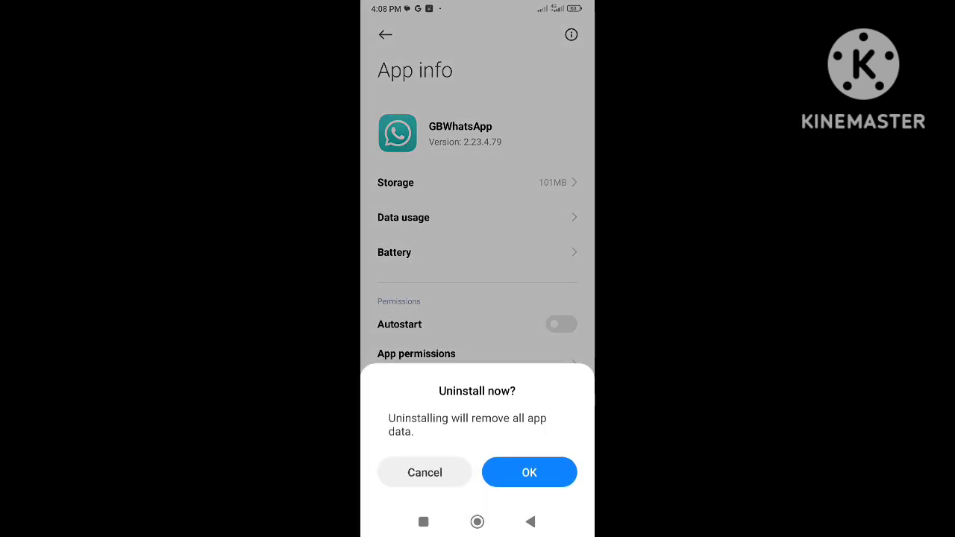
click(425, 472)
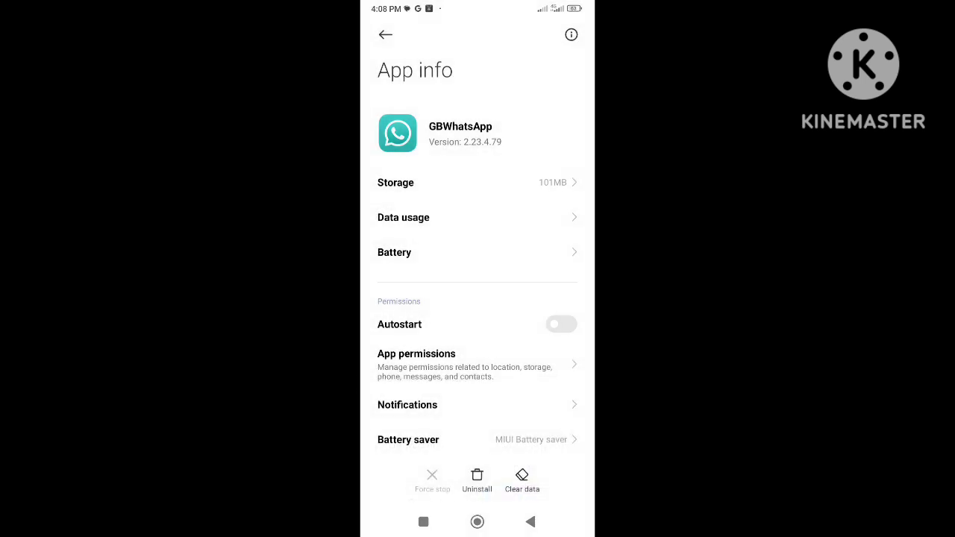
Step: Dismiss the result and go to the Play Store
click(476, 480)
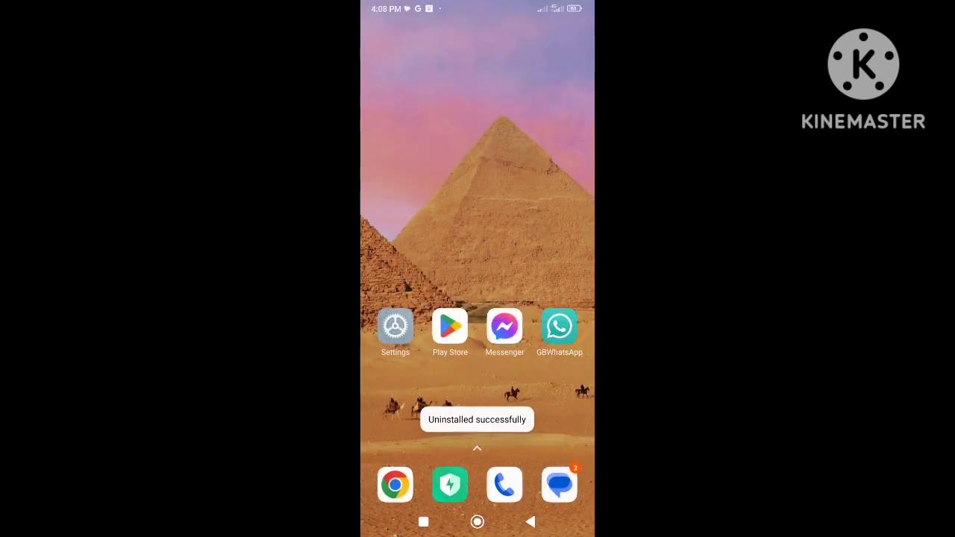
click(450, 327)
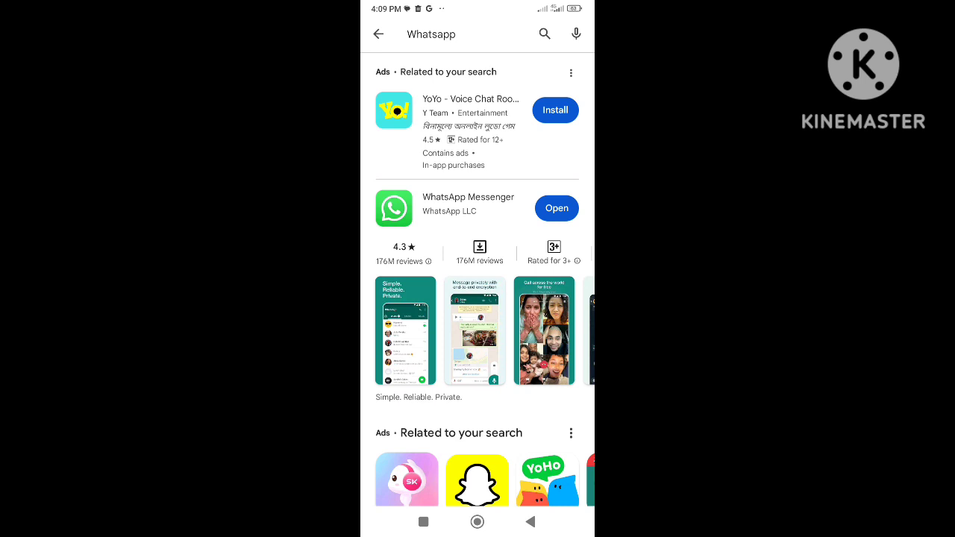
Step: Launch the newly installed WhatsApp Messenger by WhatsApp LLC
click(557, 208)
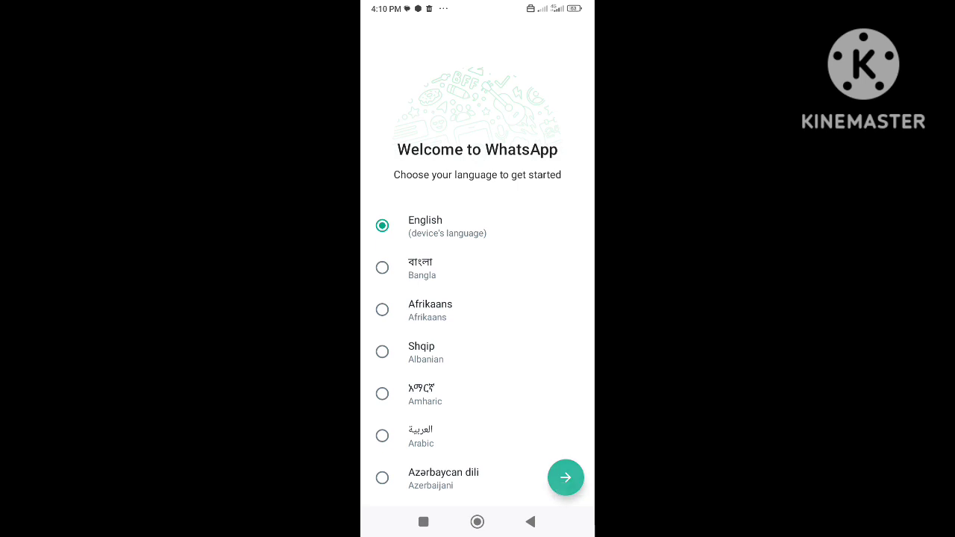
click(565, 476)
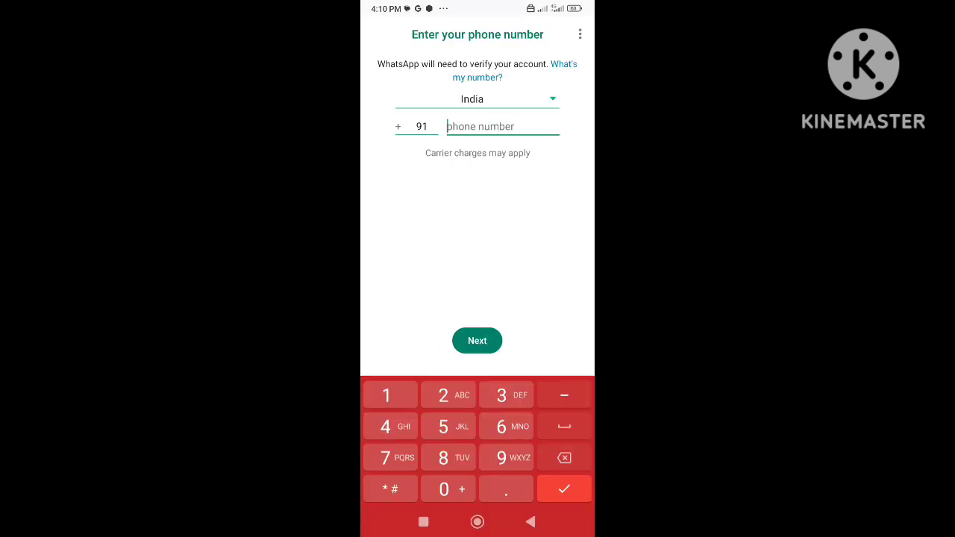
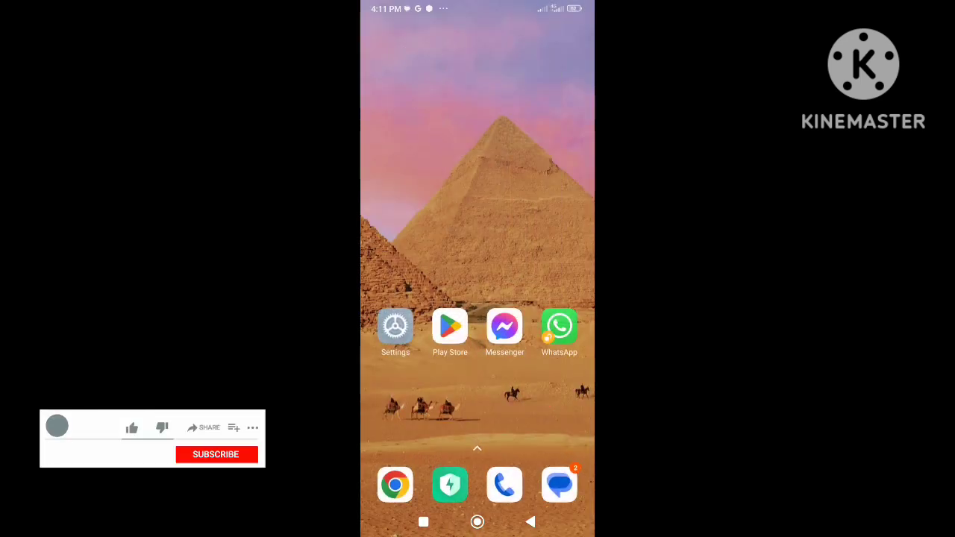
click(132, 428)
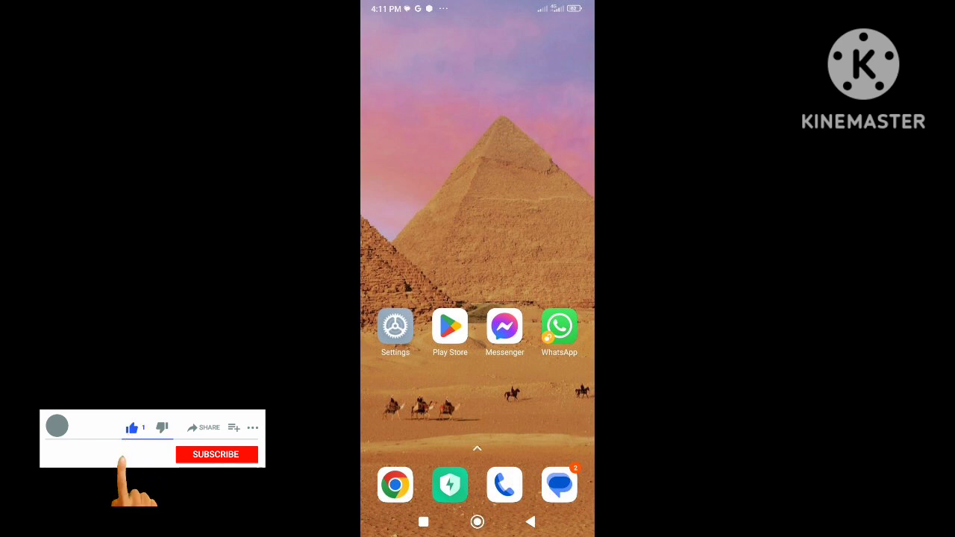
click(216, 454)
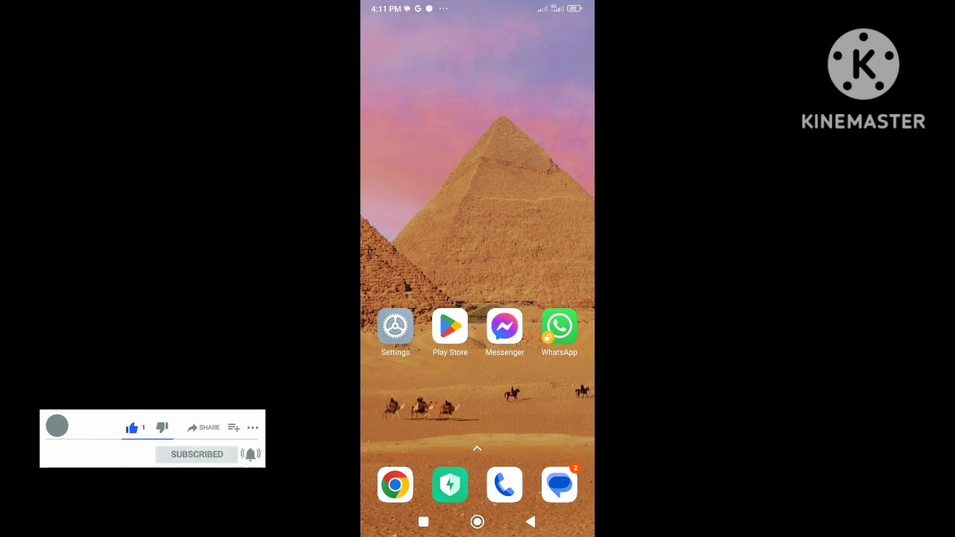